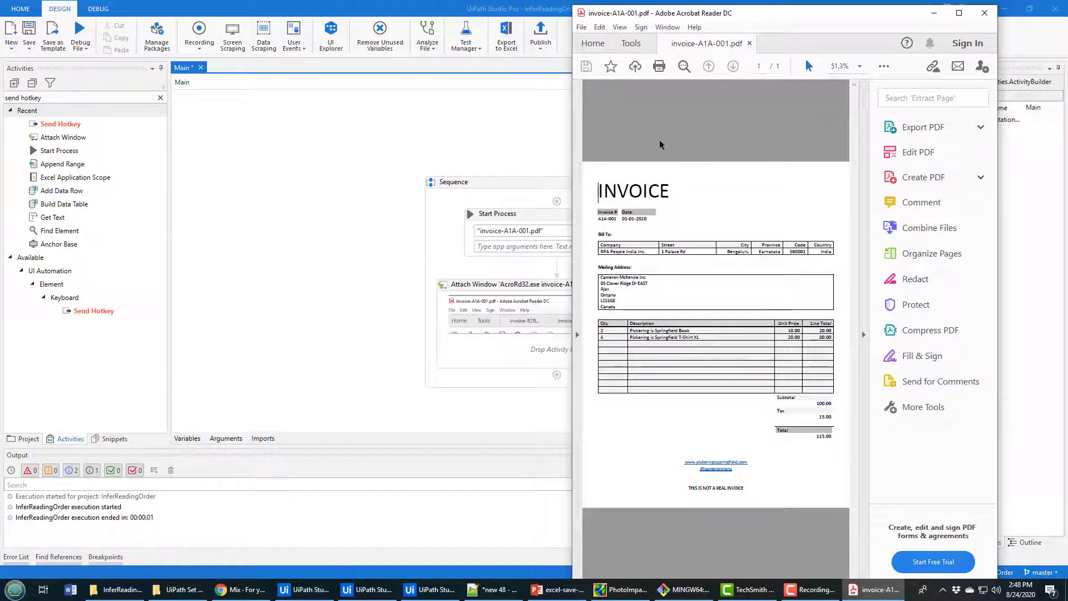
- Minimize the Acrobat Reader window showing invoice-A1A-001.pdf to return to UiPath Studio
left_click(601, 13)
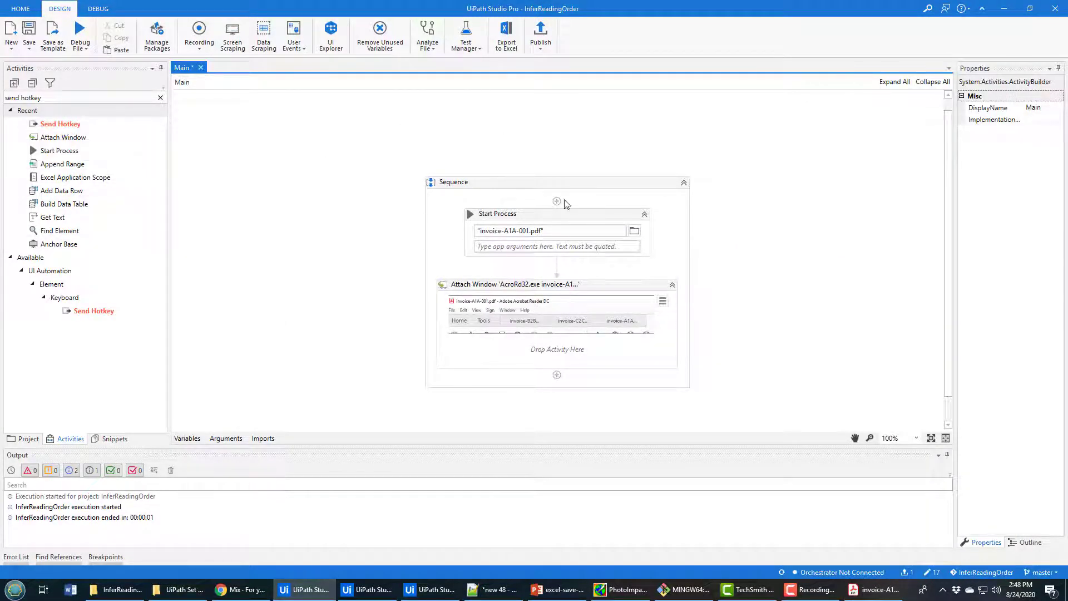
left_click(498, 213)
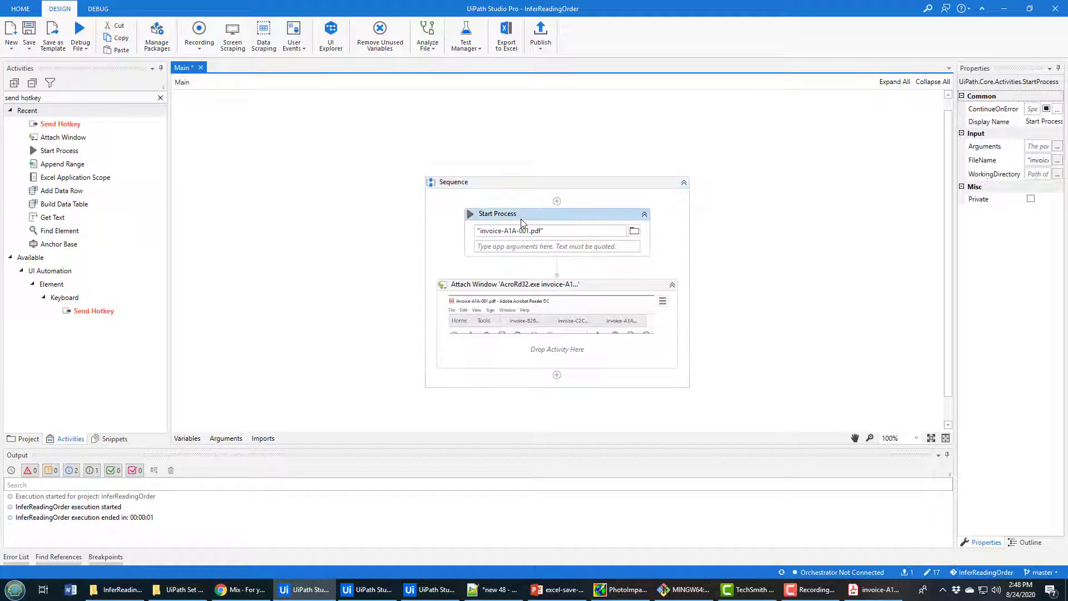
left_click(514, 284)
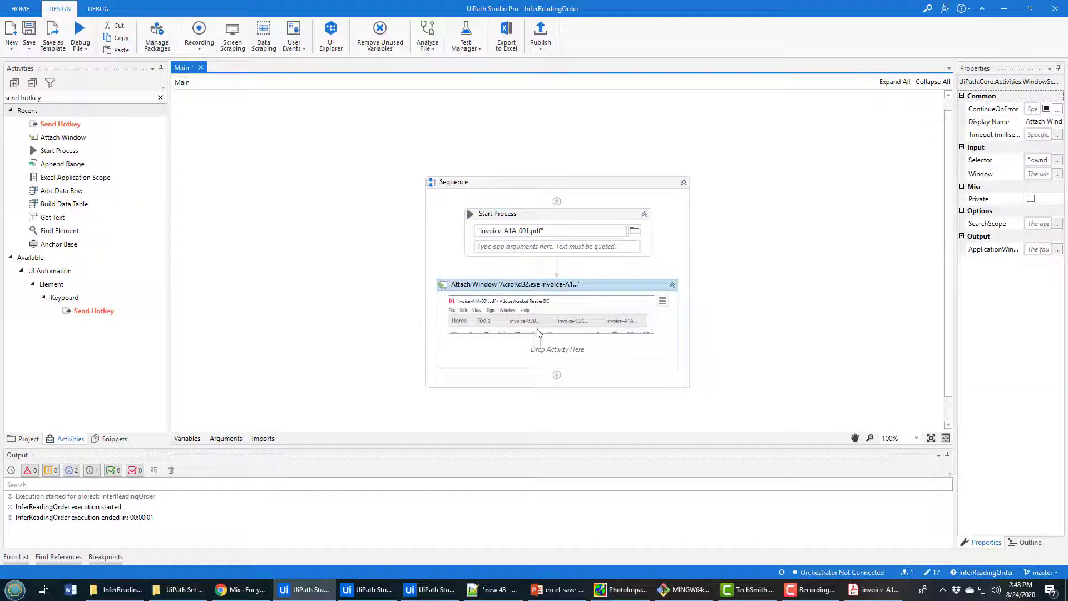
mouse_move(542, 289)
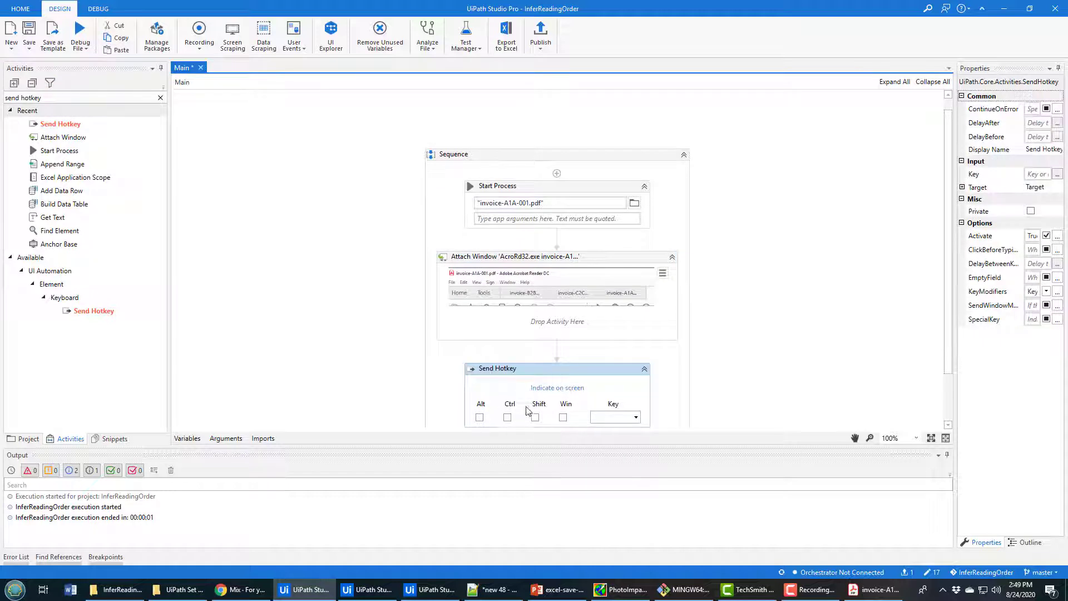
- Set the Send Hotkey activity's key to 'x' so it sends Alt+X
left_click(480, 418)
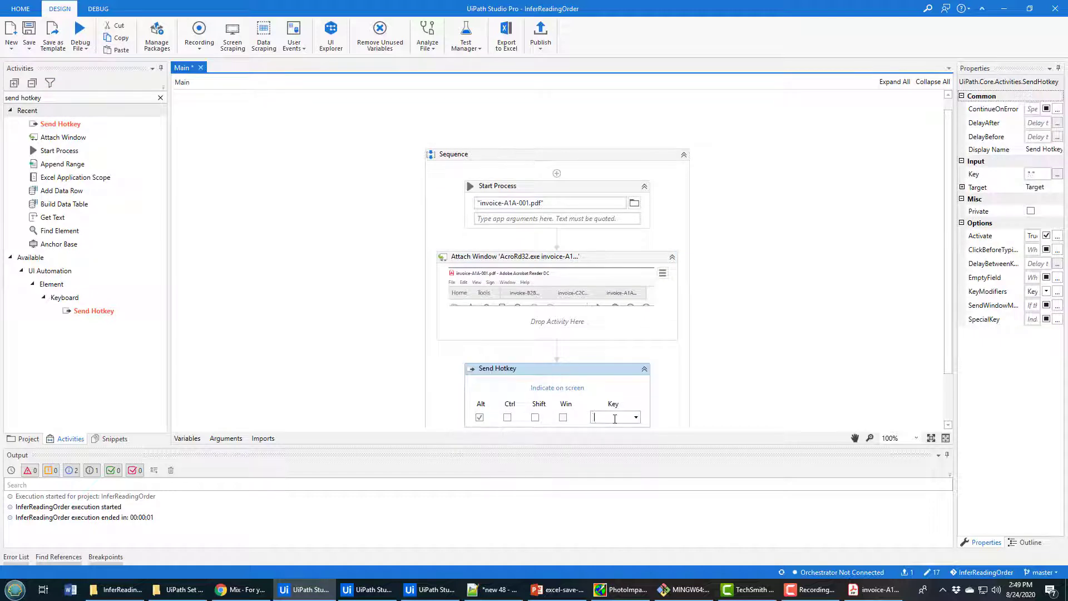
type("x")
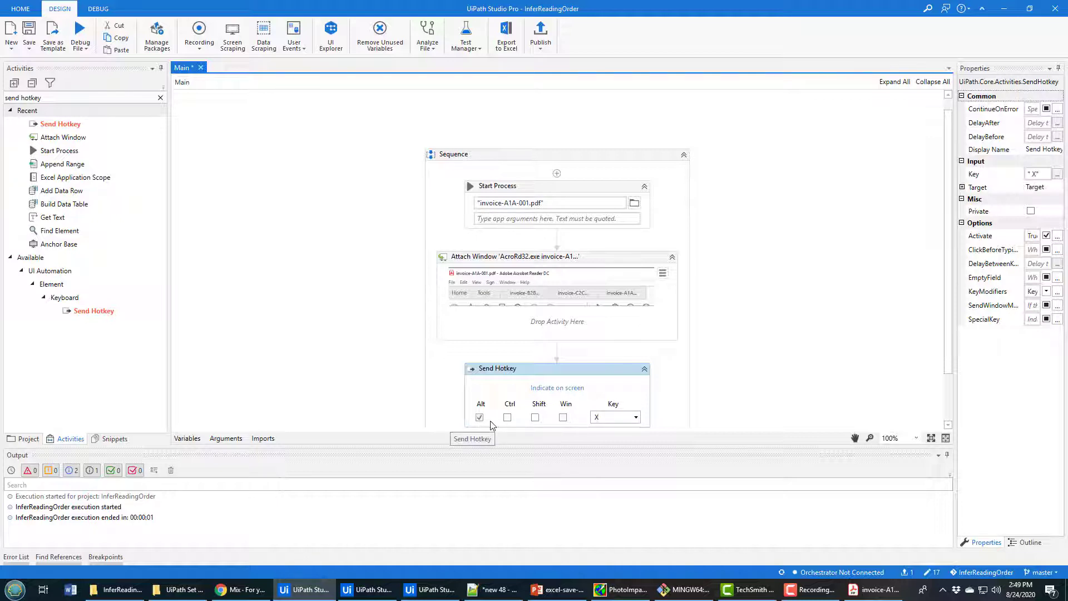
left_click(610, 417)
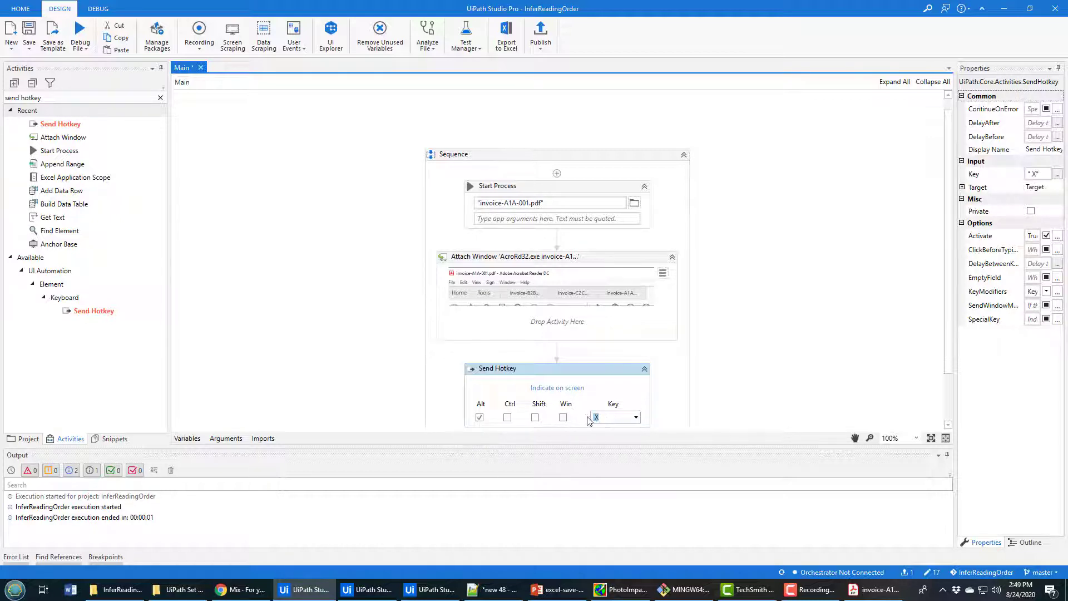